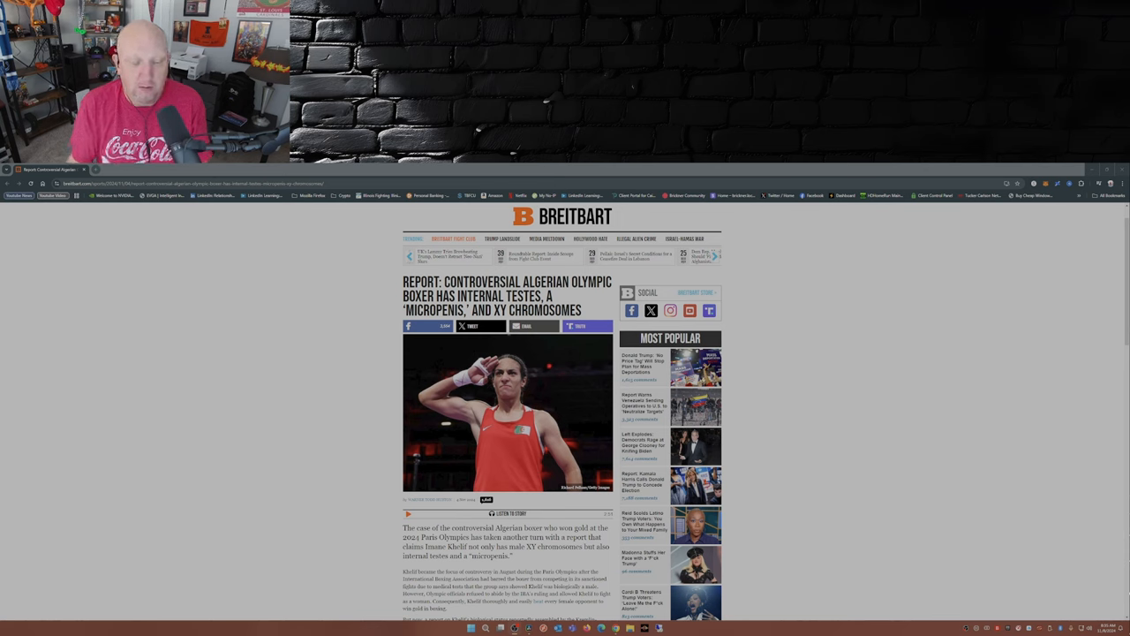
{"action": "scroll", "scroll_direction": "down", "scroll_amount": 3}
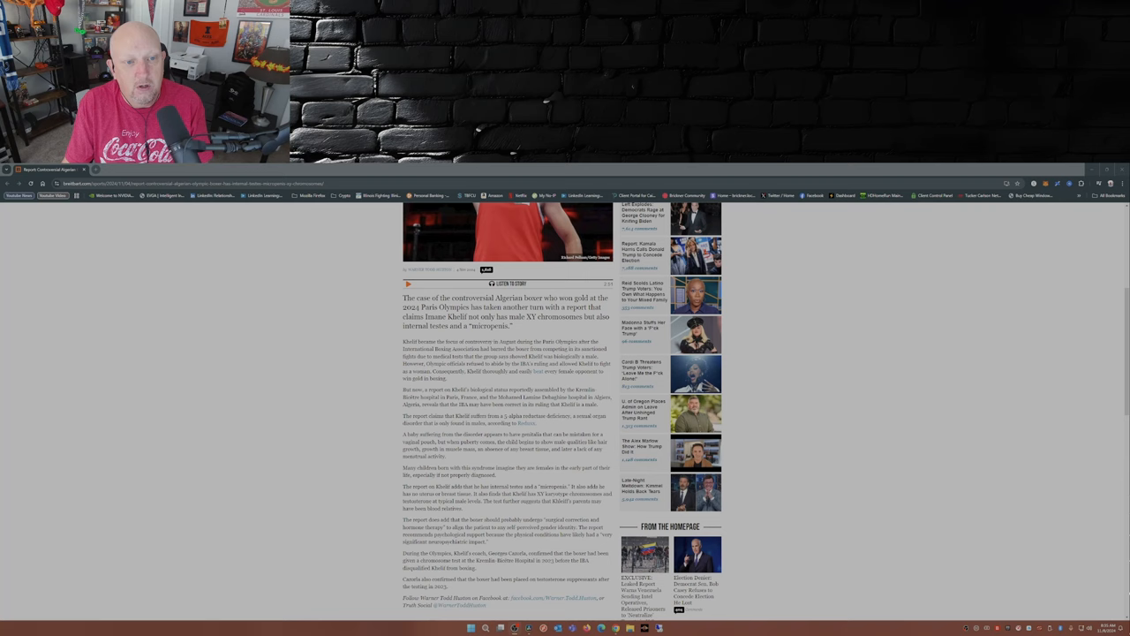